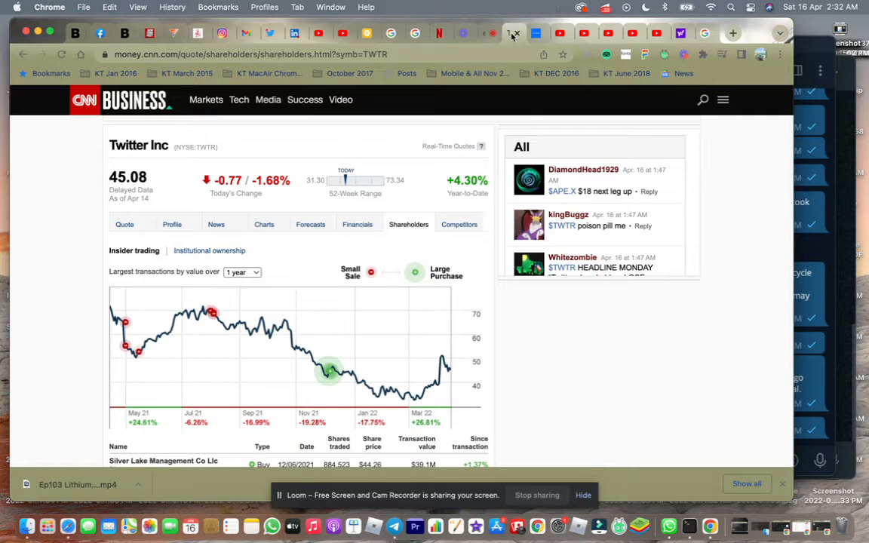
# - Open Twitter Inc's institutional ownership view and scroll to the Top 10 Owners table (Vanguard, BlackRock)
pyautogui.click(514, 33)
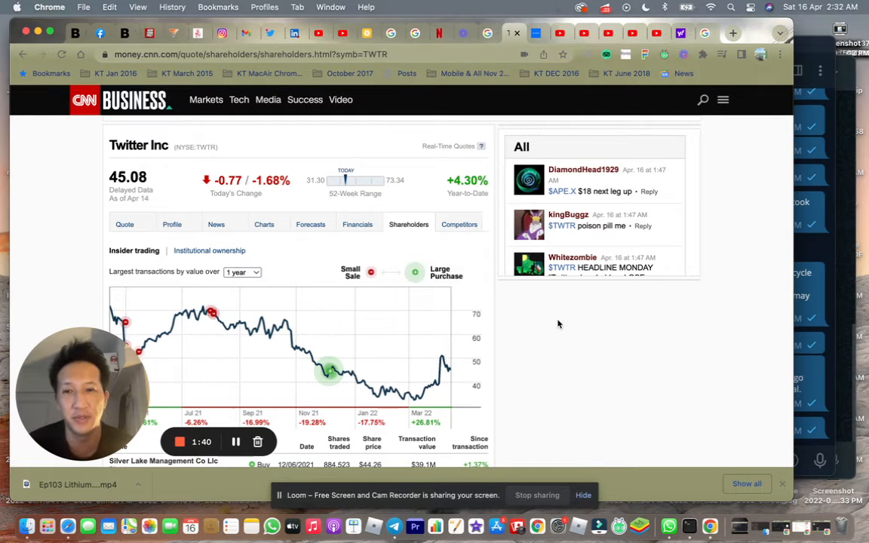
pyautogui.moveTo(549, 360)
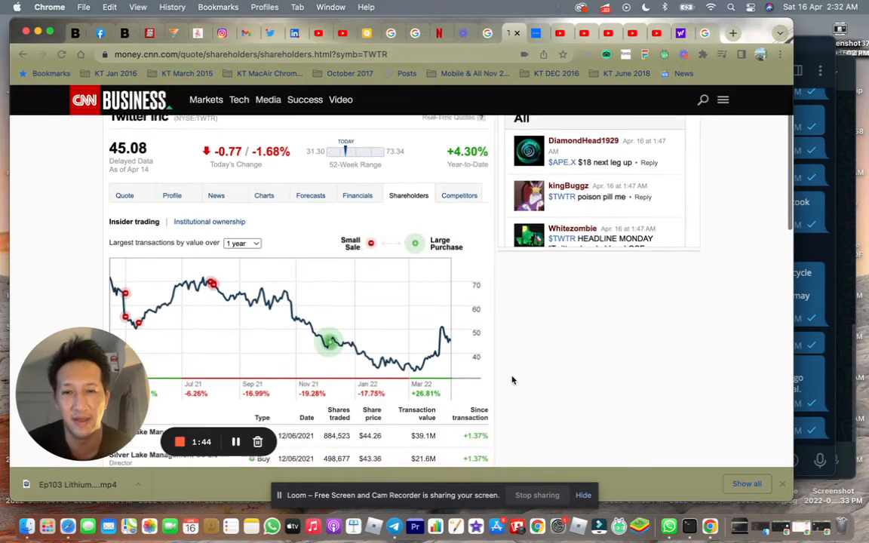
pyautogui.scroll(-3)
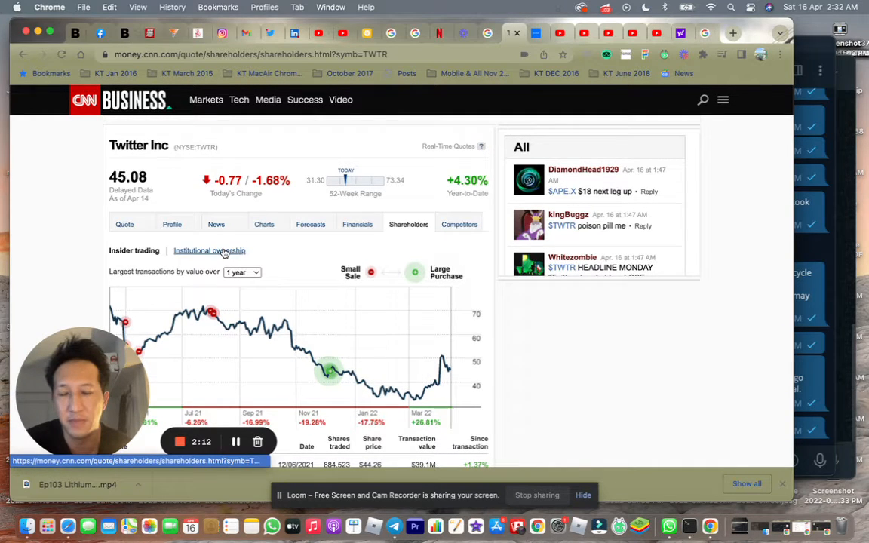
pyautogui.click(209, 250)
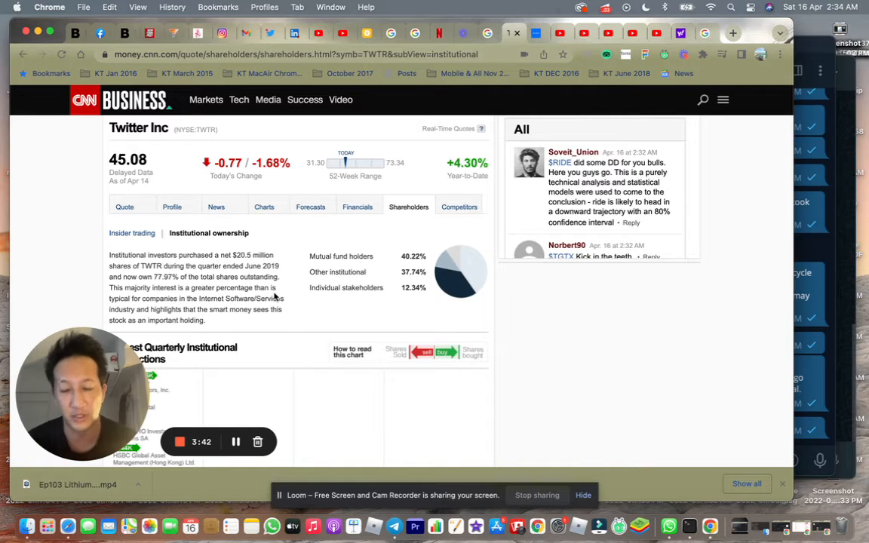
pyautogui.moveTo(318, 377)
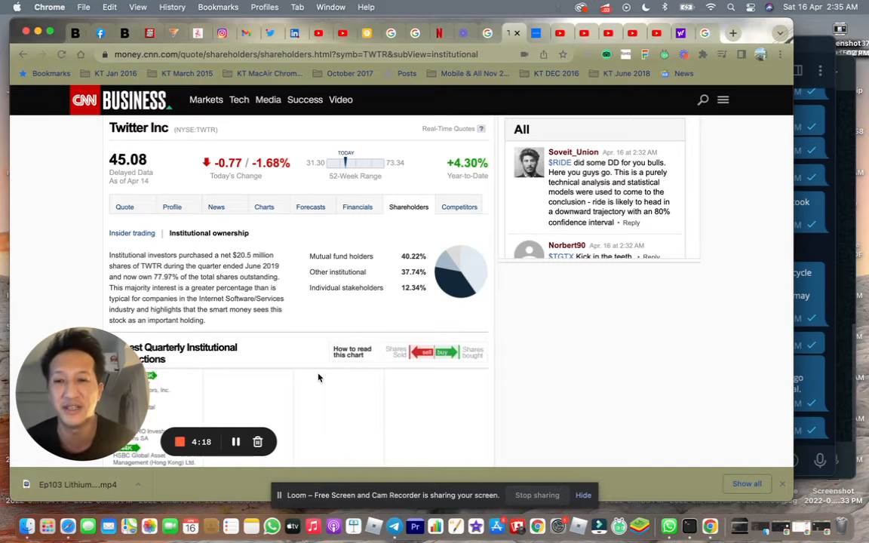
pyautogui.scroll(-3)
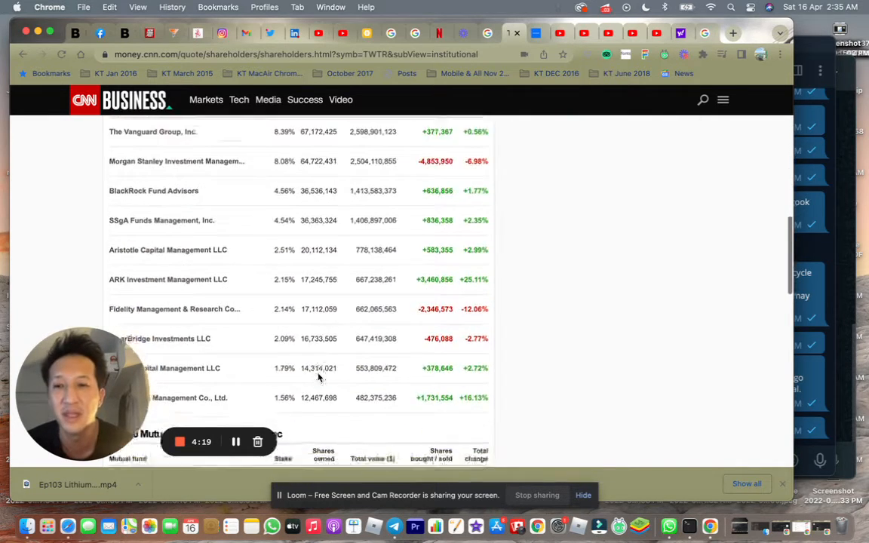
pyautogui.scroll(-3)
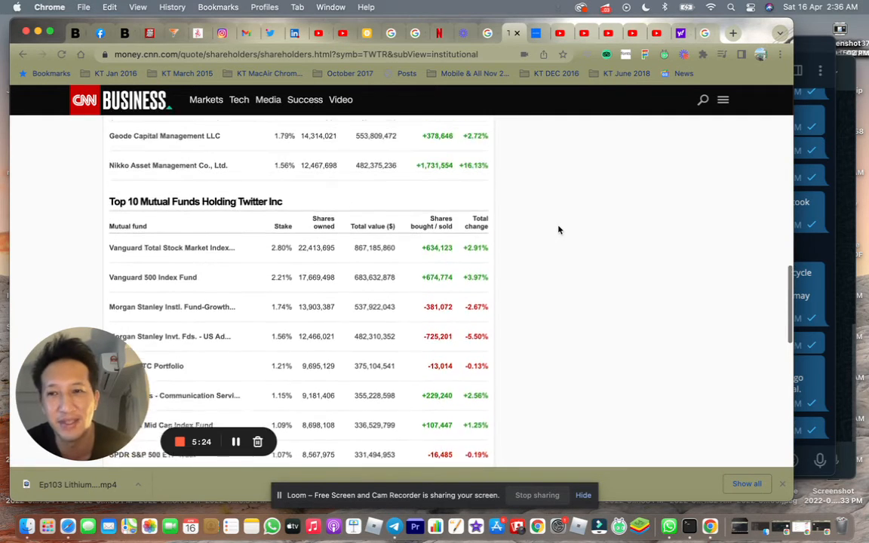
pyautogui.scroll(3)
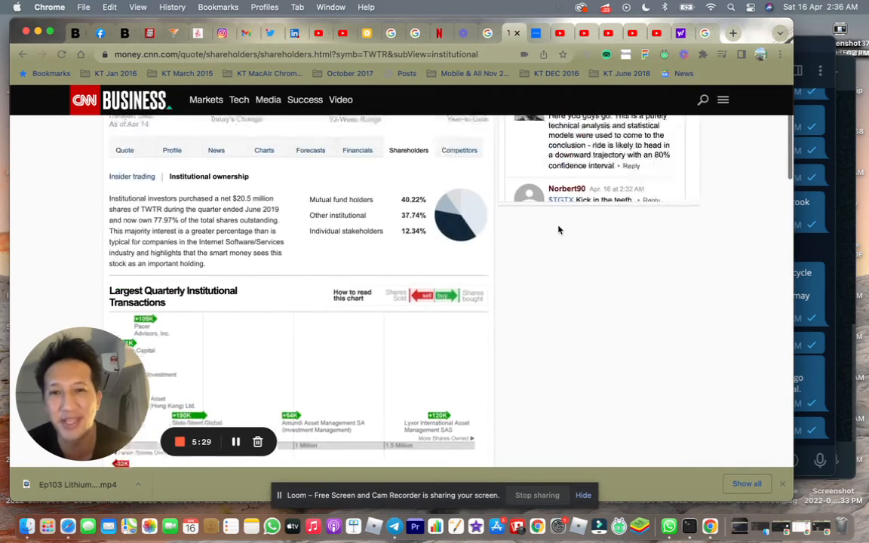
# - Scroll past the transactions chart to Twitter's Top 10 Owners and Top 10 Mutual Funds tables
pyautogui.scroll(3)
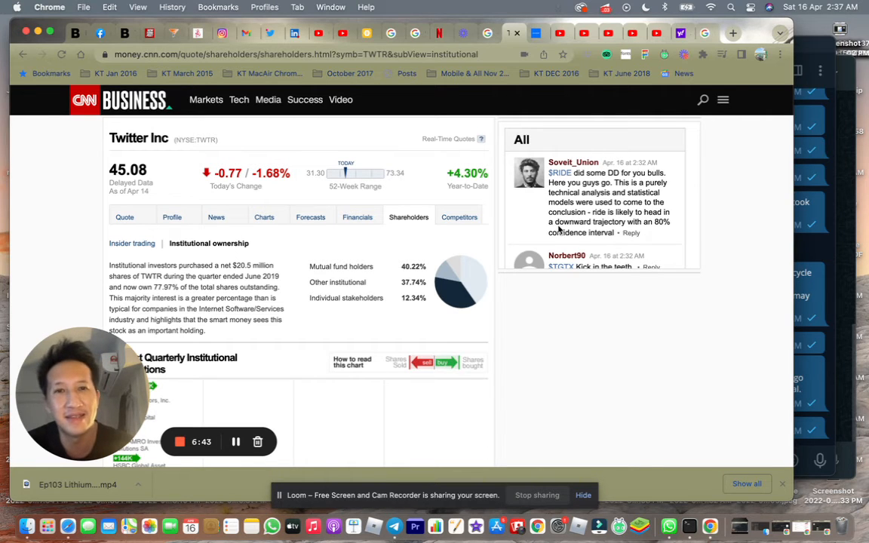
pyautogui.moveTo(609, 33)
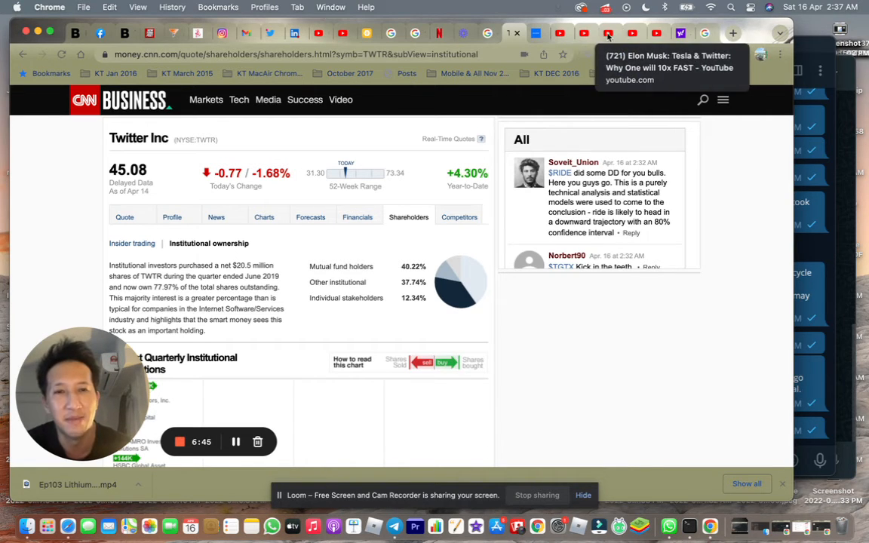
pyautogui.scroll(-3)
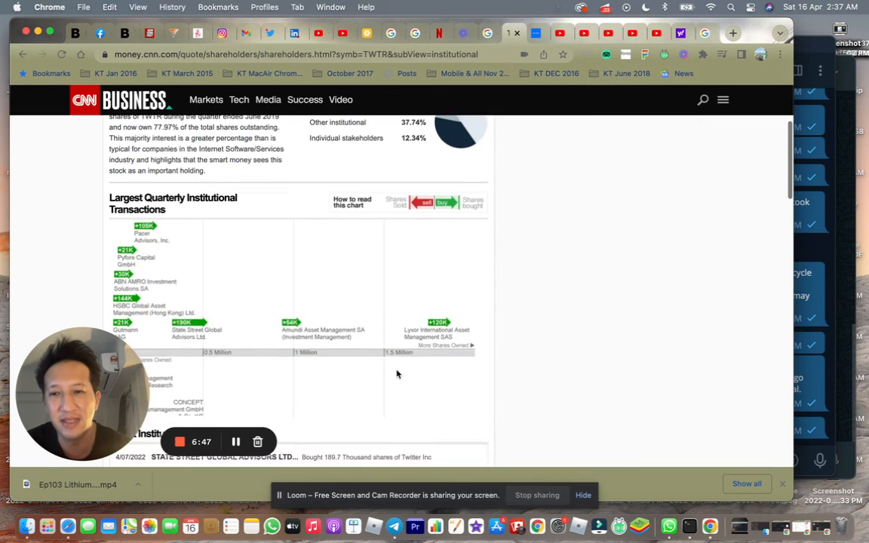
pyautogui.scroll(-3)
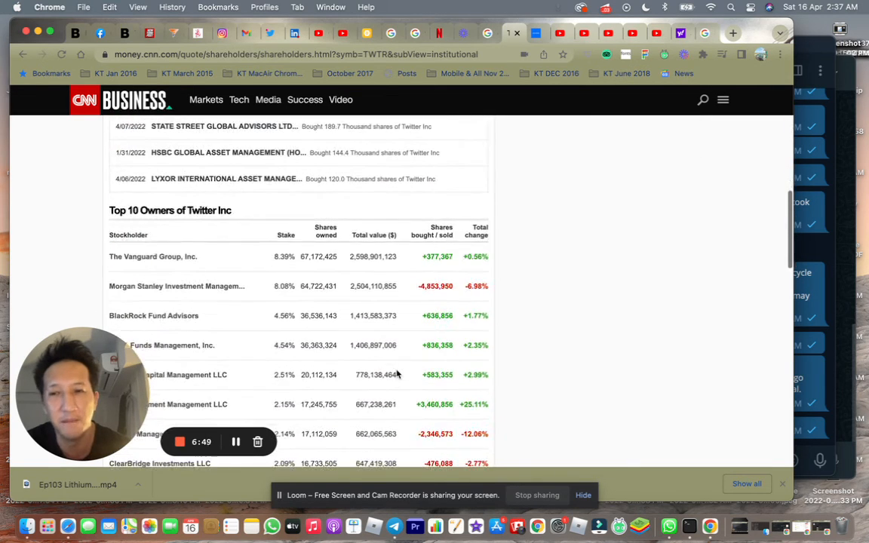
pyautogui.scroll(-3)
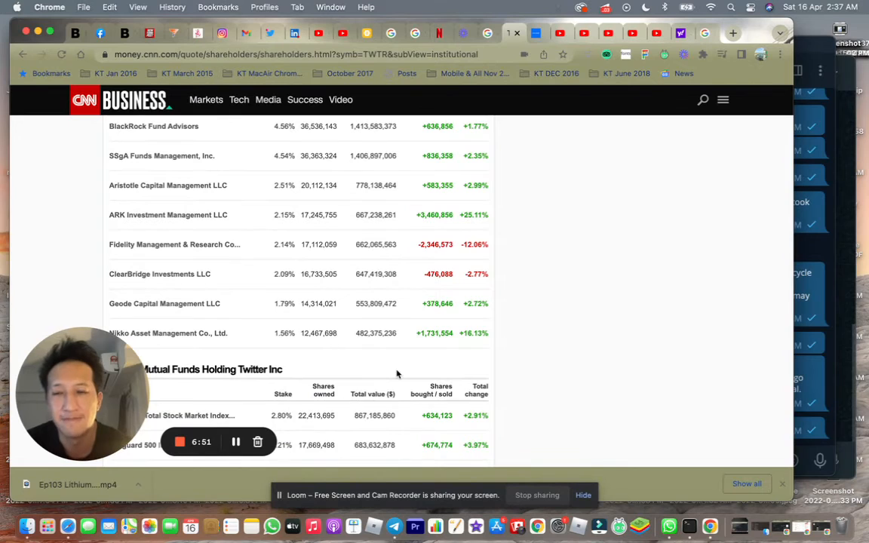